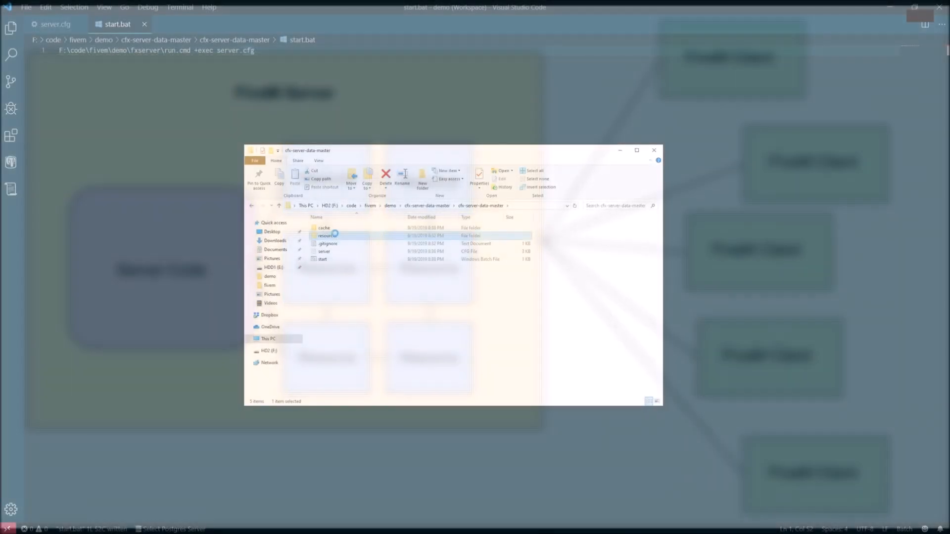
Step: Open the server's resources folder and add a new folder named 'hello'
{"action": "double_click", "coordinate": [327, 235]}
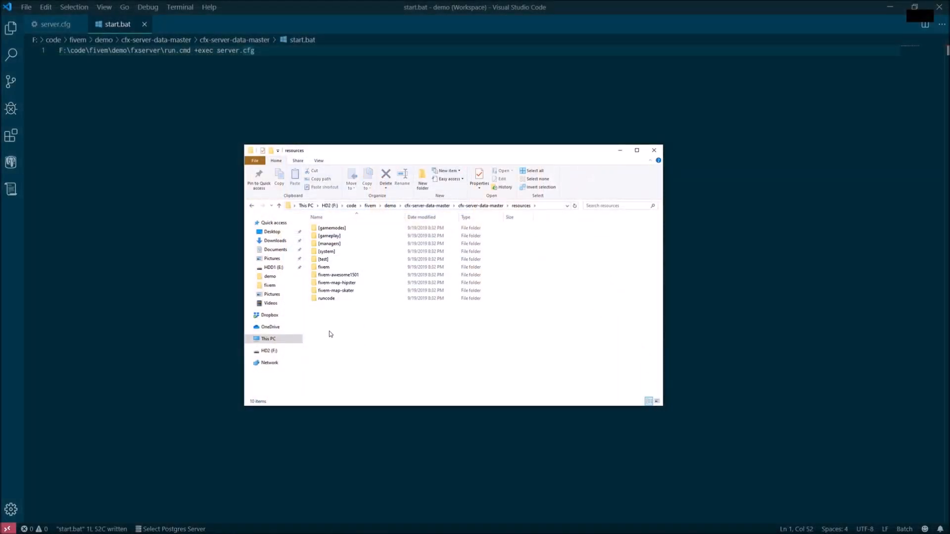
{"action": "right_click", "coordinate": [330, 334]}
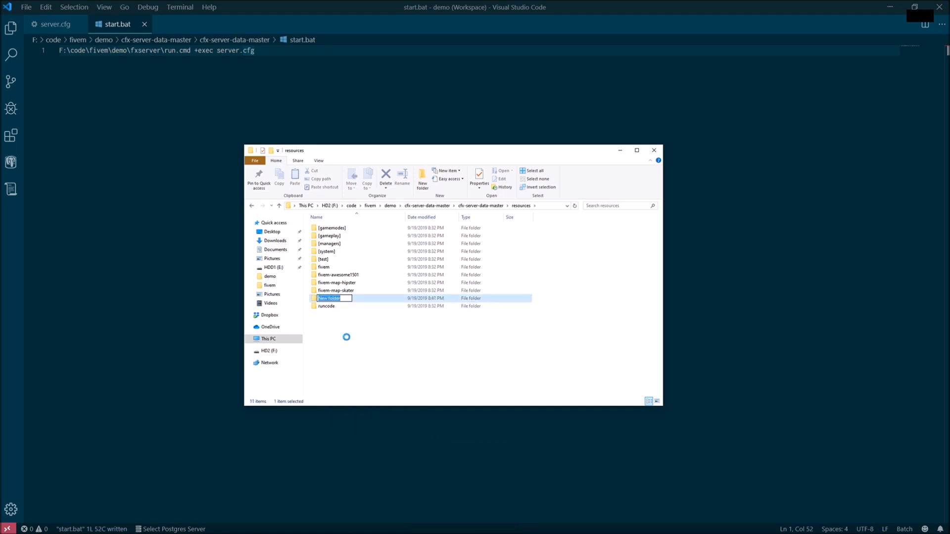
{"action": "type", "text": "hello"}
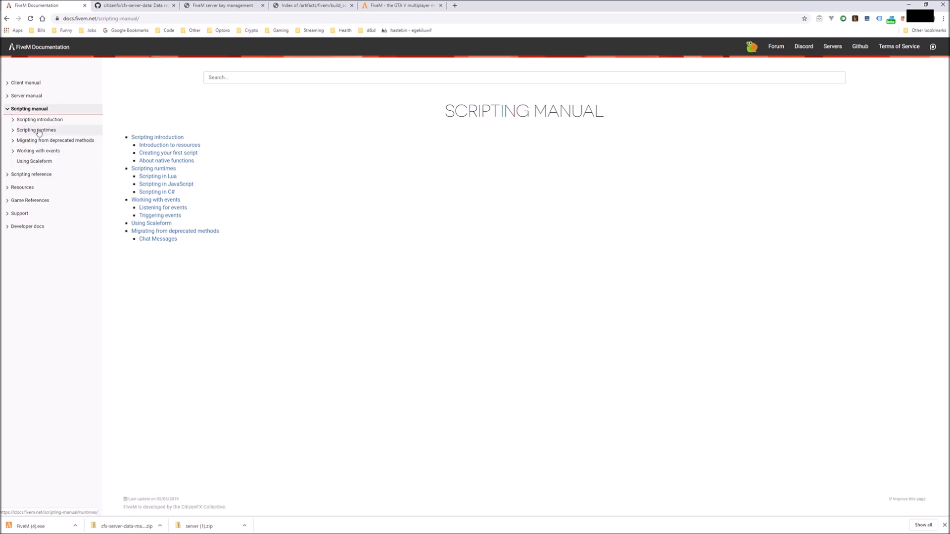
Step: Open the 'Creating your first script in Lua' guide and select its example manifest code
{"action": "left_click", "coordinate": [41, 119]}
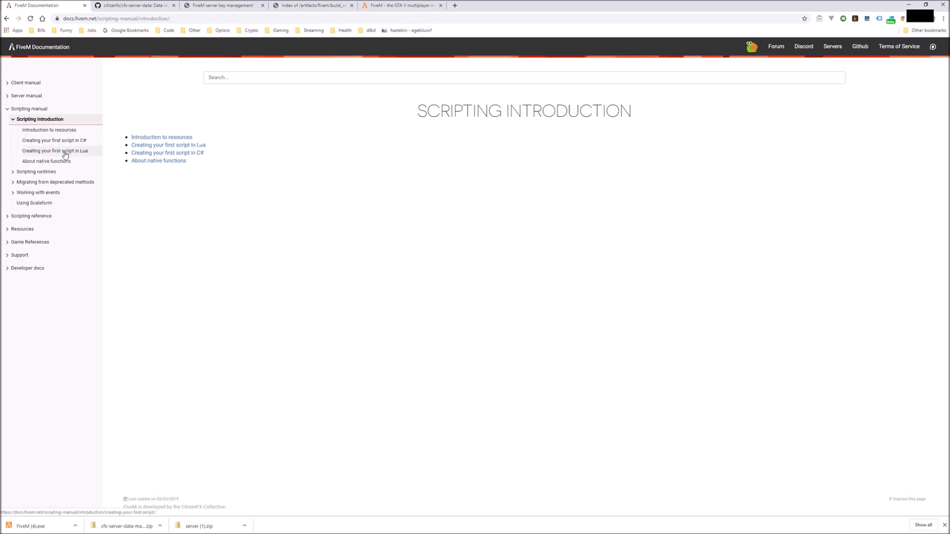
{"action": "left_click", "coordinate": [54, 151]}
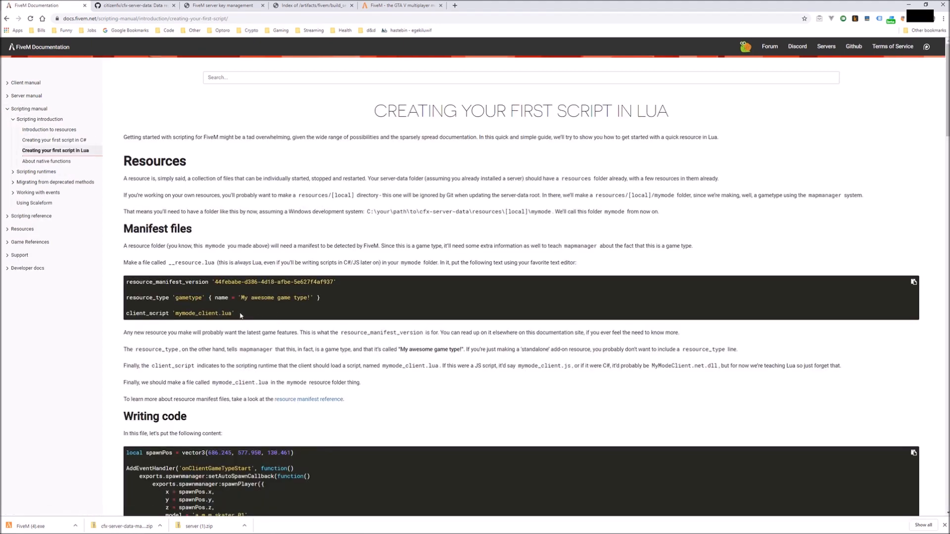
{"action": "left_click_drag", "start_coordinate": [125, 281], "coordinate": [234, 313]}
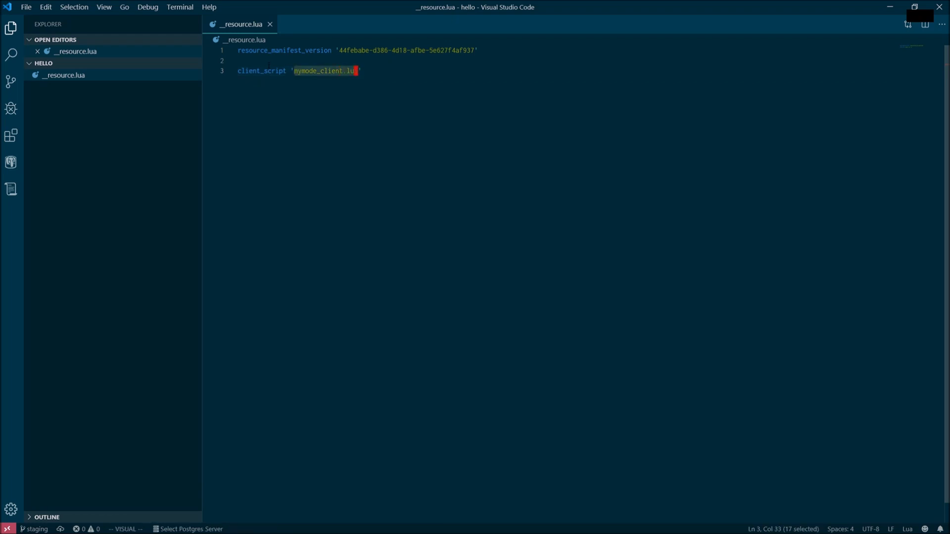
Step: Change the manifest's client_script to hello.lua and start a new file in the resource
{"action": "type", "text": "hello.l"}
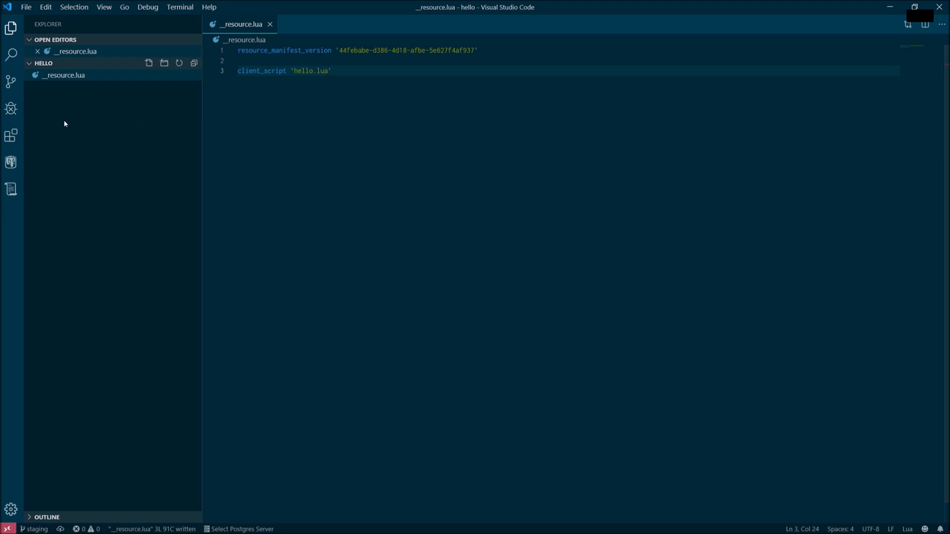
{"action": "left_click", "coordinate": [148, 63]}
{"action": "type", "text": "RegisterCommand(\""}
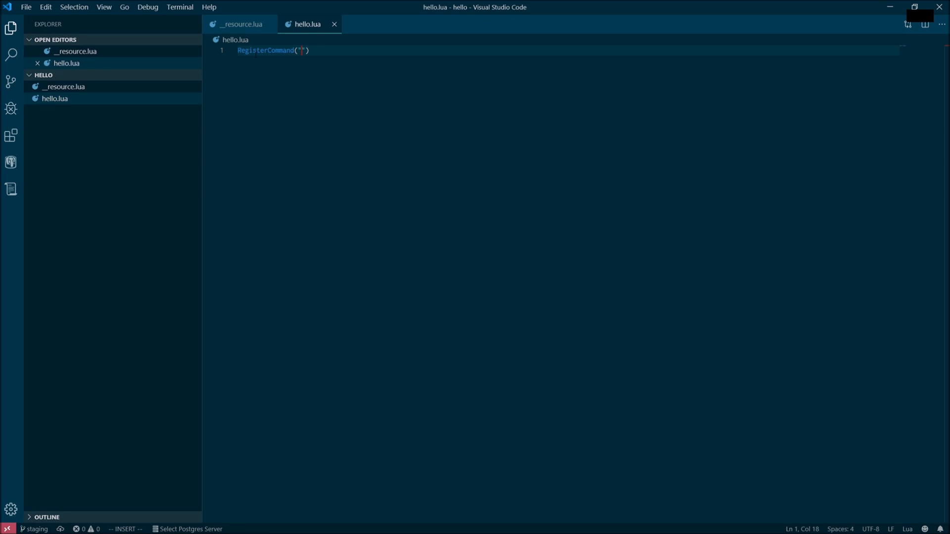
Step: Register command 'hello' triggering chat:addMessage with color {255, 0, 0}, multiline, args 'Hello World!'
{"action": "type", "text": "hello"}
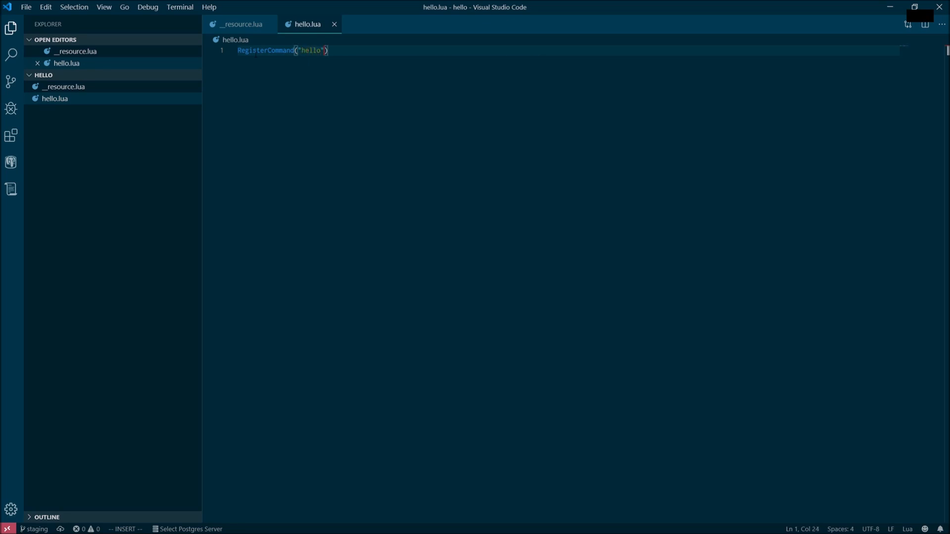
{"action": "type", "text": ", function(source, args, rawCommand"}
{"action": "type", "text": "end, false)"}
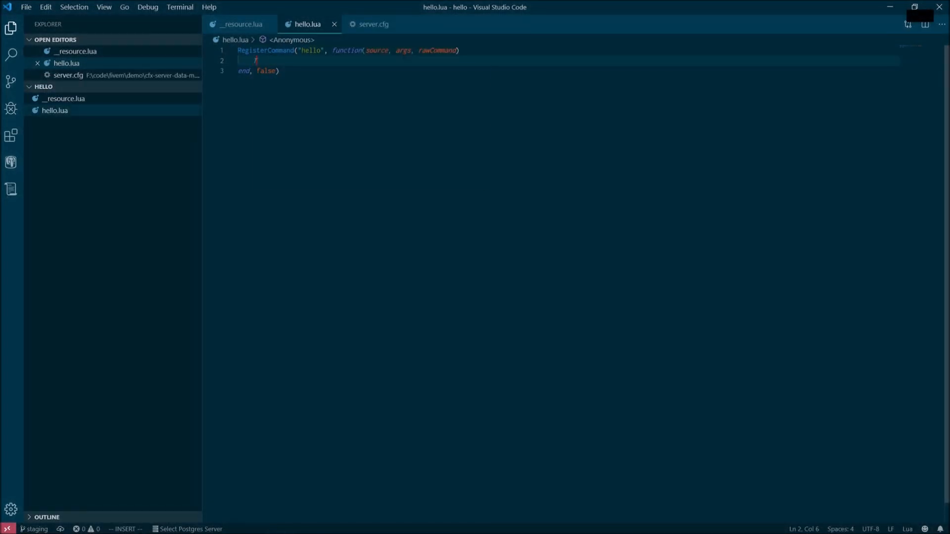
{"action": "type", "text": "TriggerEvent()"}
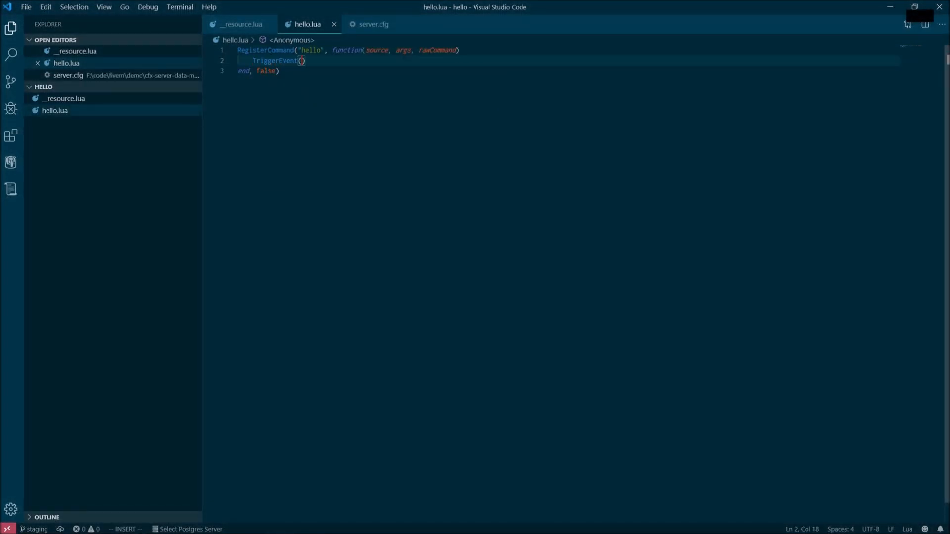
{"action": "type", "text": "\"chat:addMessage\", {"}
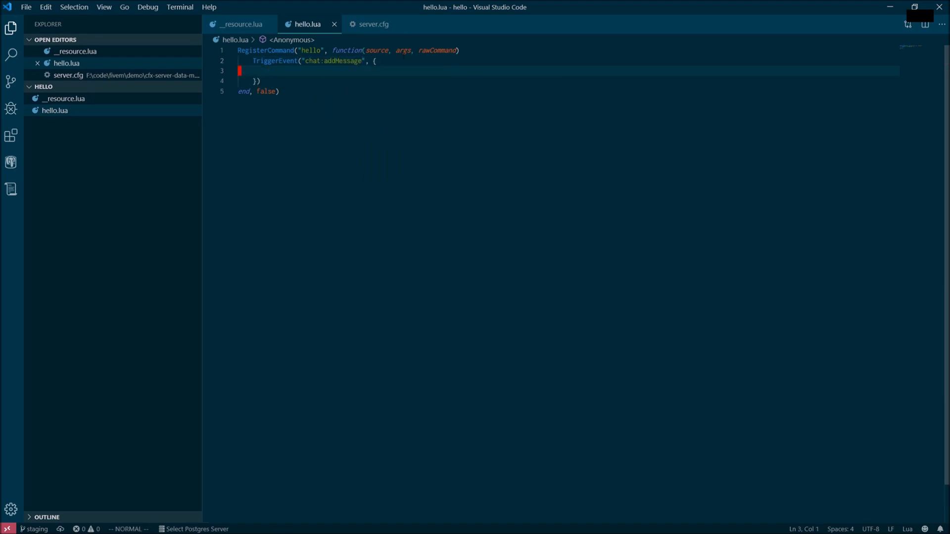
{"action": "type", "text": "c"}
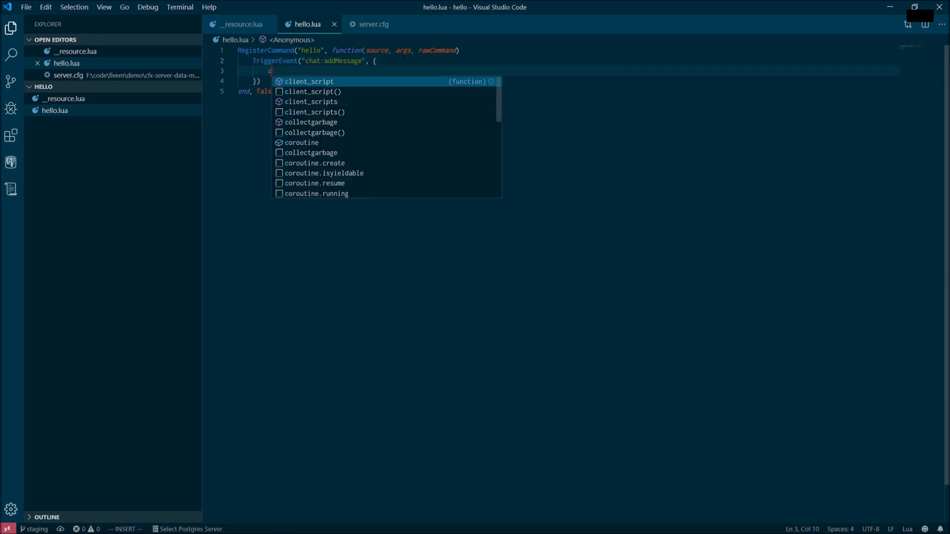
{"action": "type", "text": "color = {255, 0, 0}"}
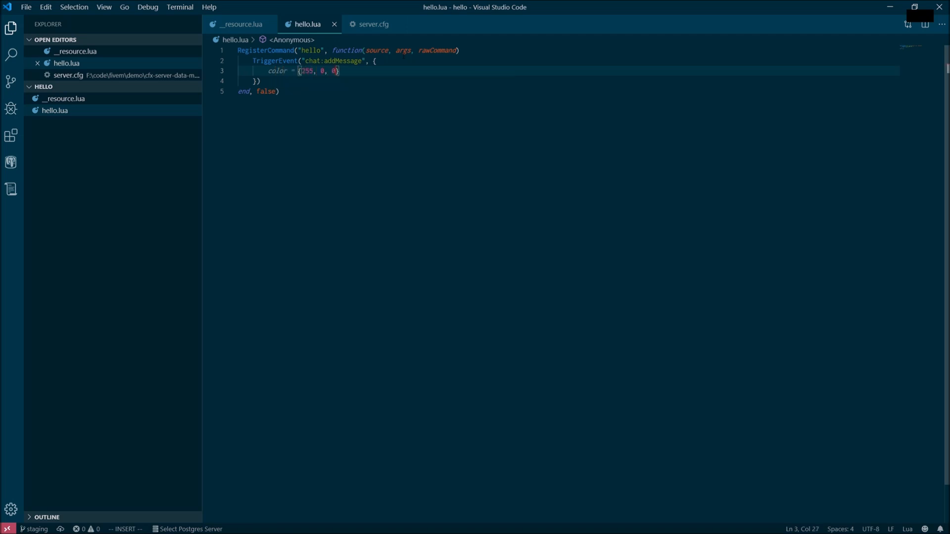
{"action": "key", "text": "Enter"}
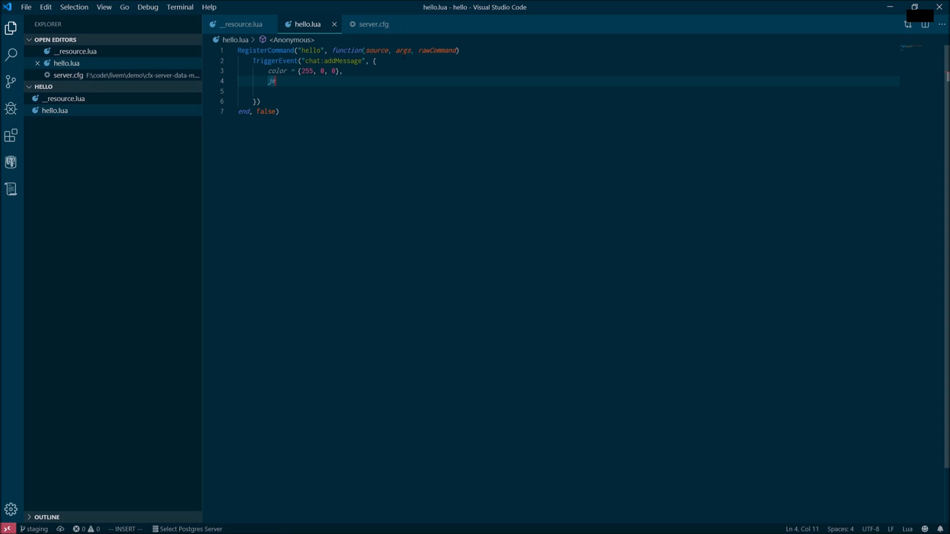
{"action": "type", "text": "ltiline = true,"}
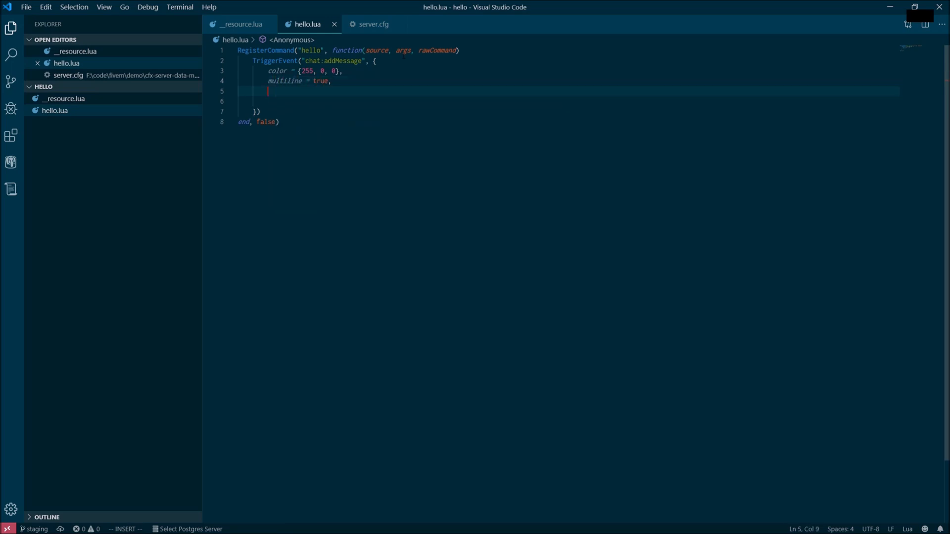
{"action": "type", "text": "args = {}"}
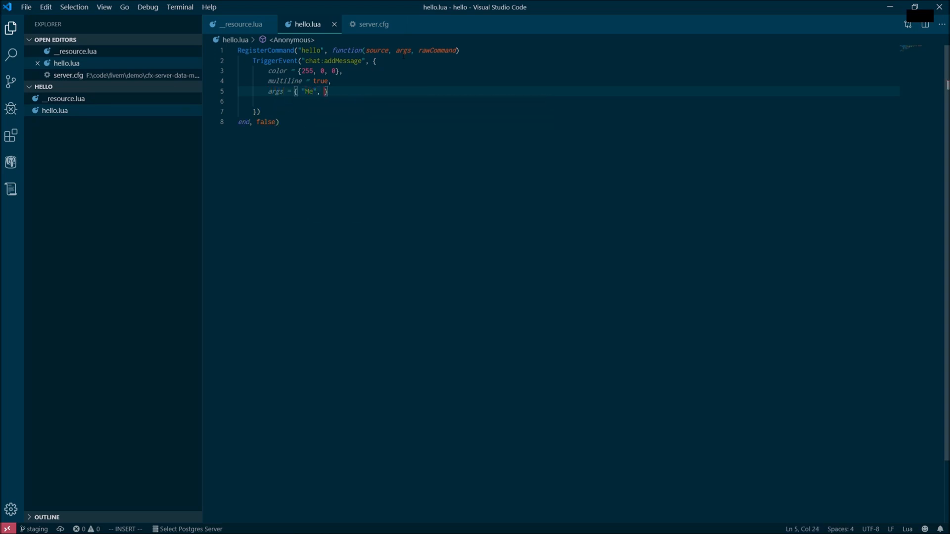
{"action": "type", "text": "\"Hello World!\""}
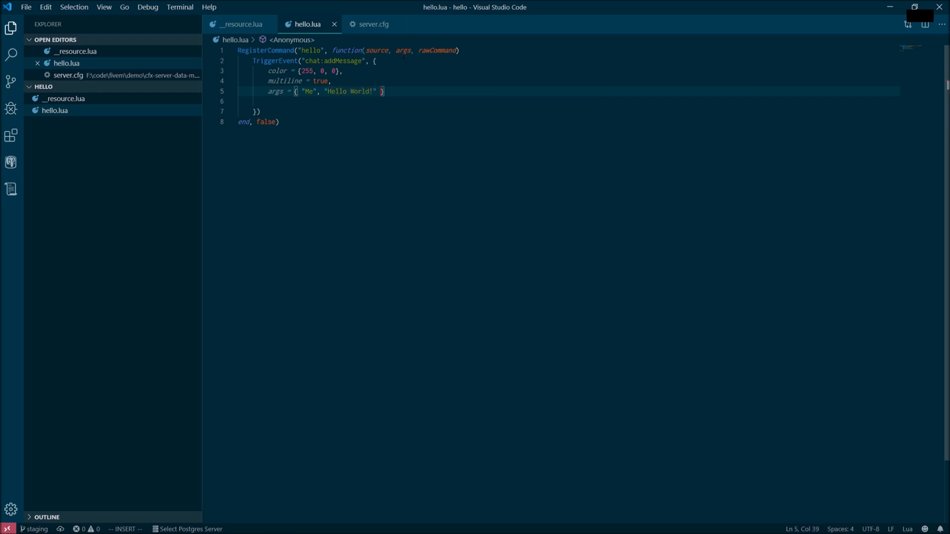
Step: Add 'ensure hello' on line 14 of server.cfg and save it
{"action": "left_click", "coordinate": [374, 24]}
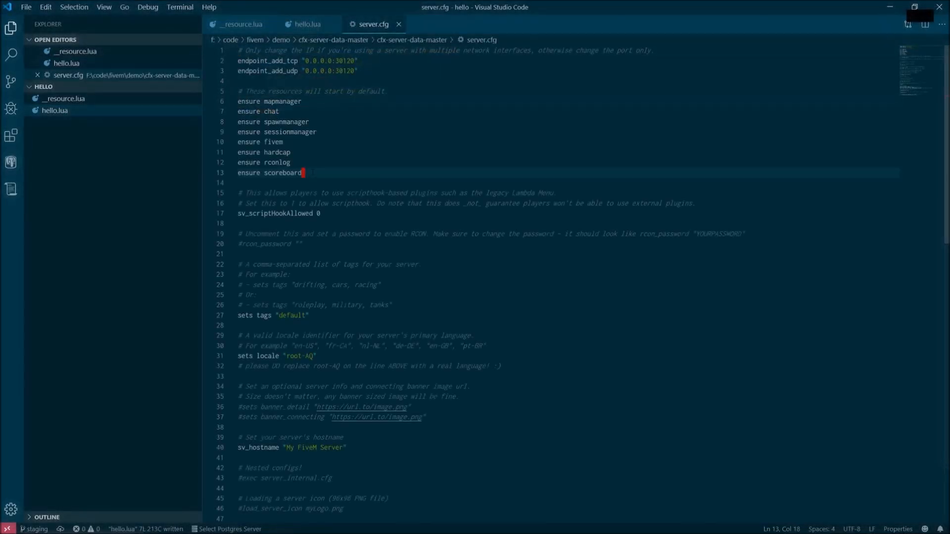
{"action": "double_click", "coordinate": [283, 173]}
{"action": "type", "text": "ensure"}
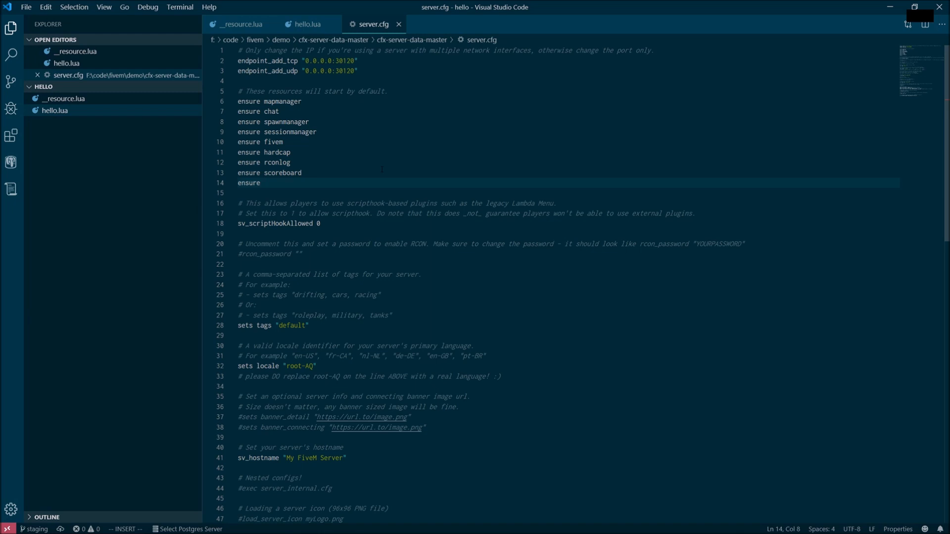
{"action": "type", "text": "hello"}
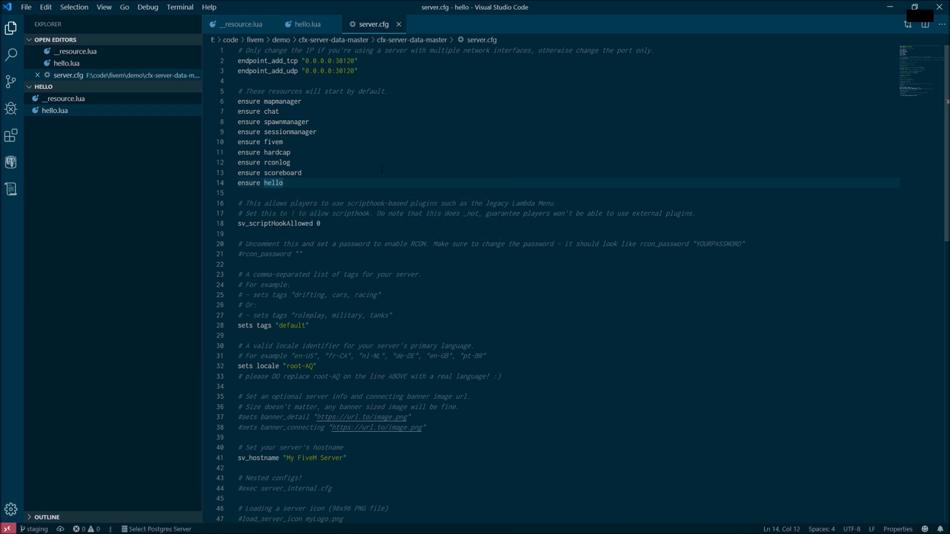
{"action": "key", "text": "ctrl+s"}
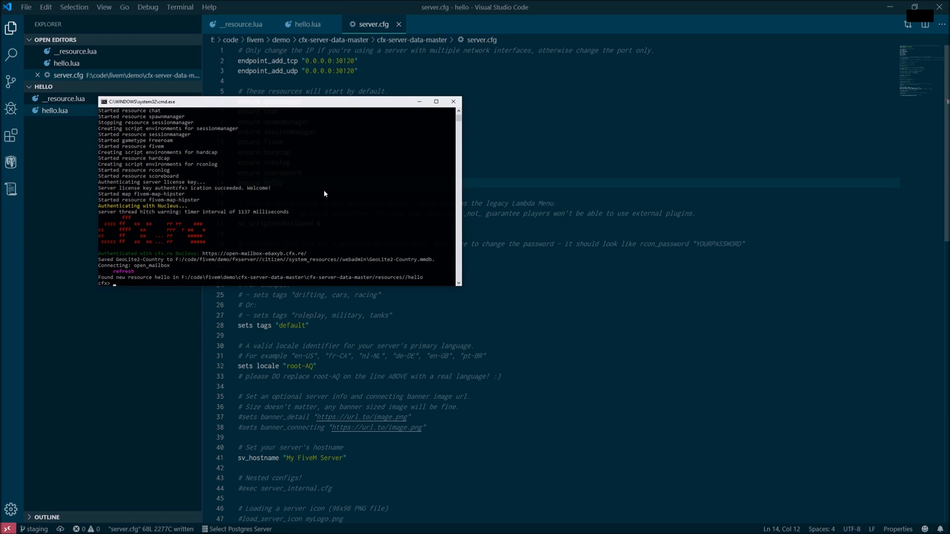
Step: Run 'start hello' in the server console
{"action": "type", "text": "start"}
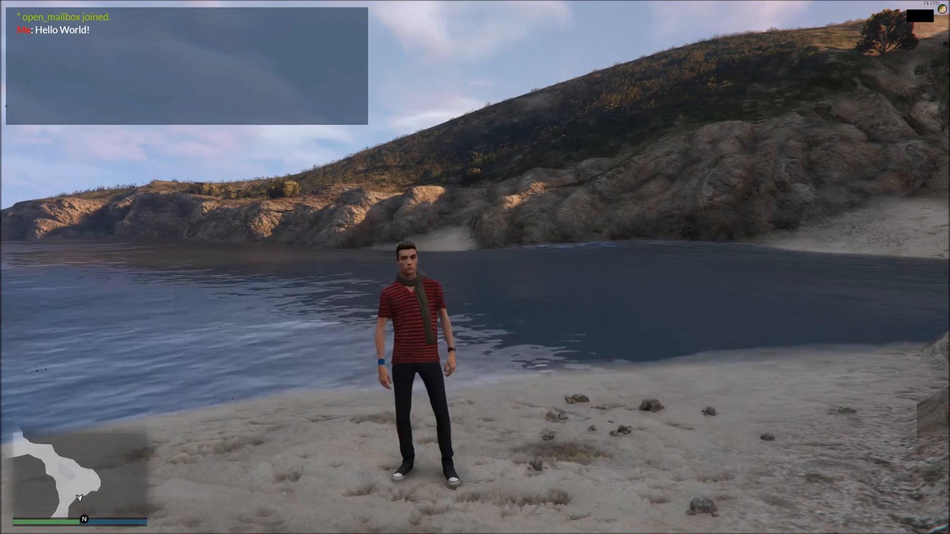
Step: Switch to the game and run /hello to see the red Hello World! message
{"action": "key", "text": "alt+tab"}
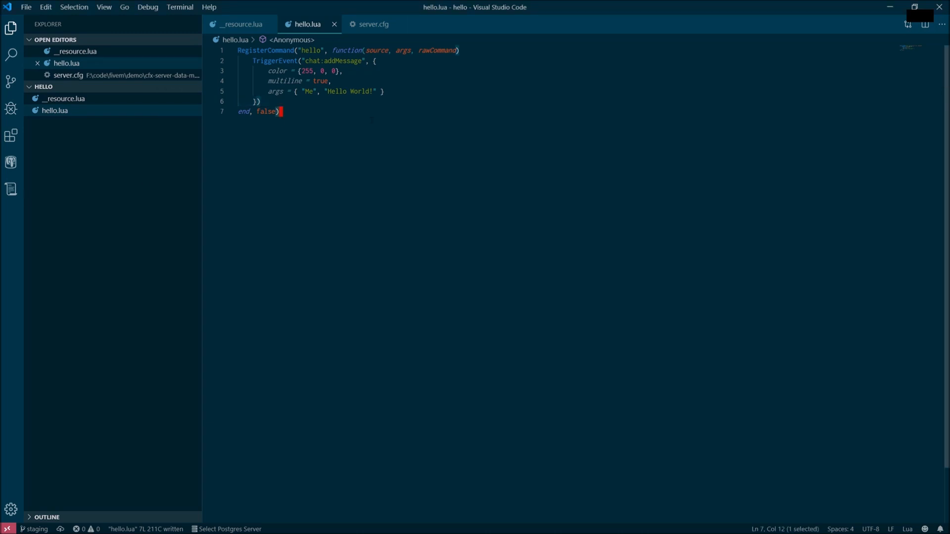
Step: Add 'local name = GetPlayerName(source)' at the top of the command function
{"action": "left_click", "coordinate": [291, 51]}
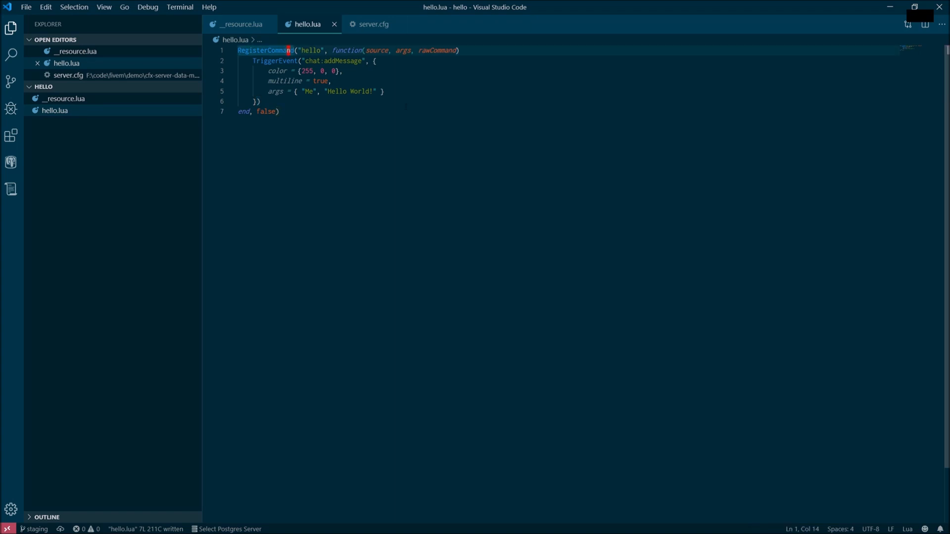
{"action": "key", "text": "Enter"}
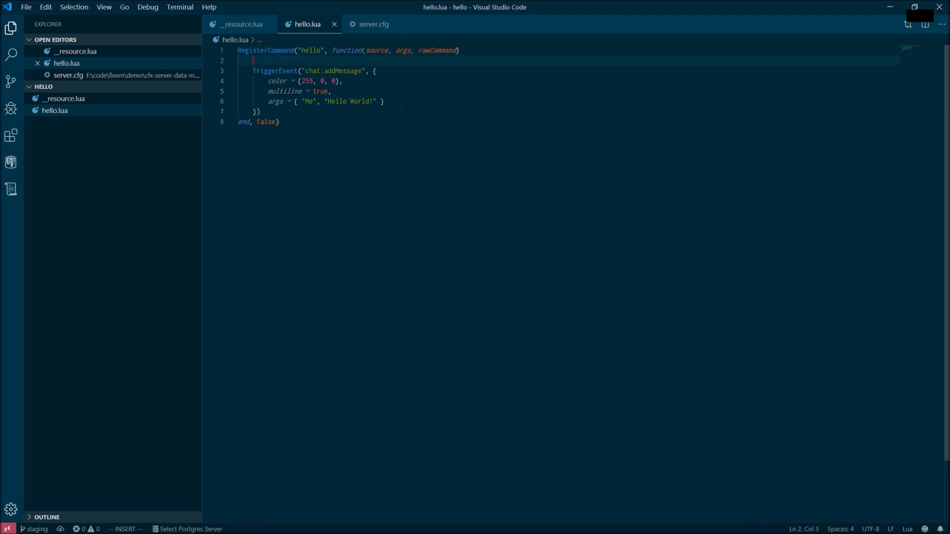
{"action": "type", "text": "local"}
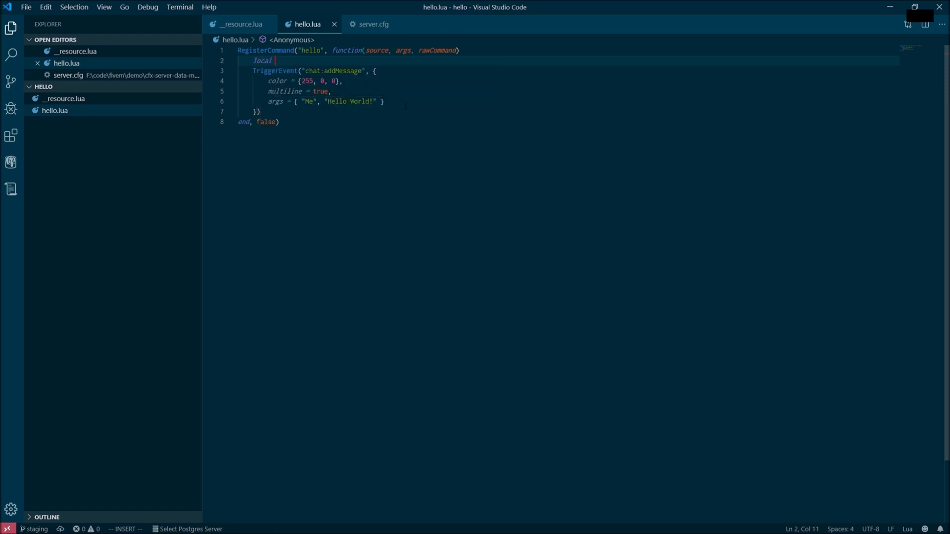
{"action": "type", "text": "name = g"}
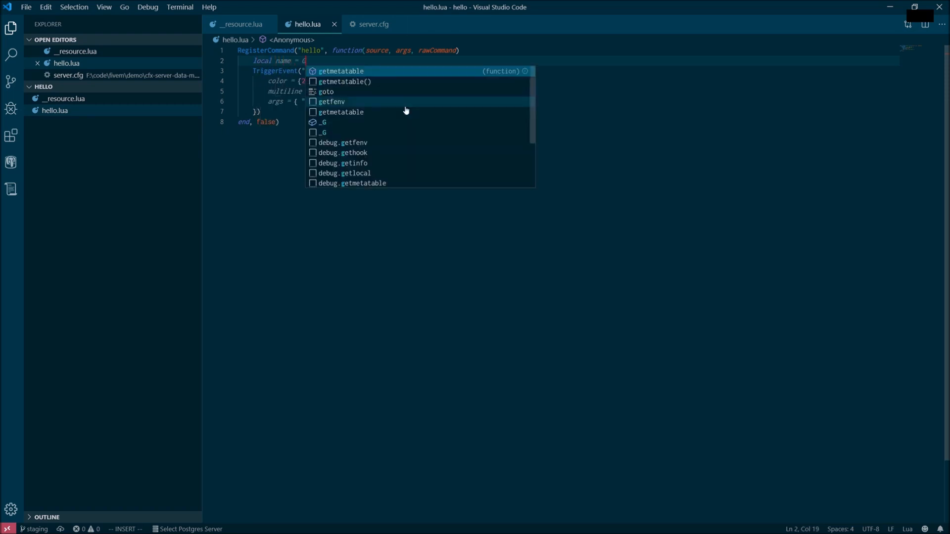
{"action": "type", "text": "GetPlayerName()"}
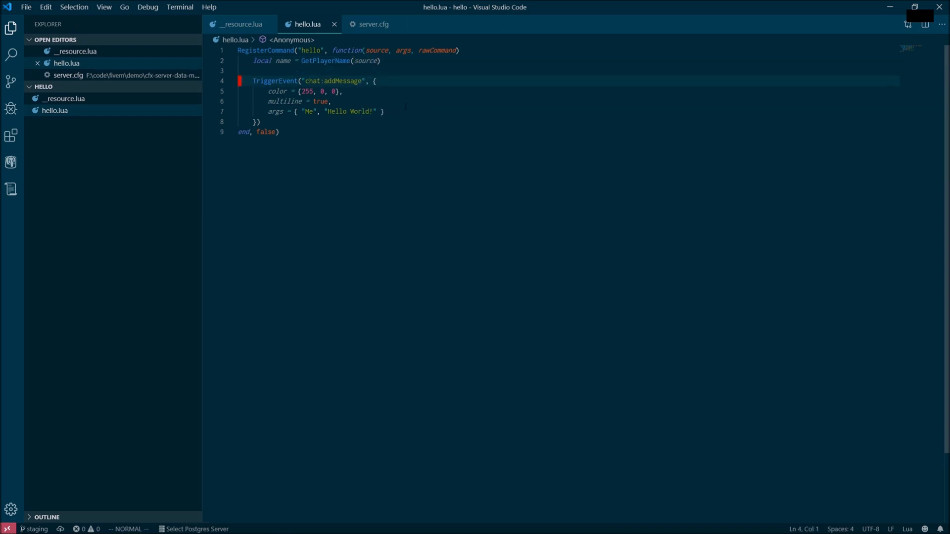
Step: Change the greeting message to "Hello, " .. name .. "!"
{"action": "left_click", "coordinate": [326, 111]}
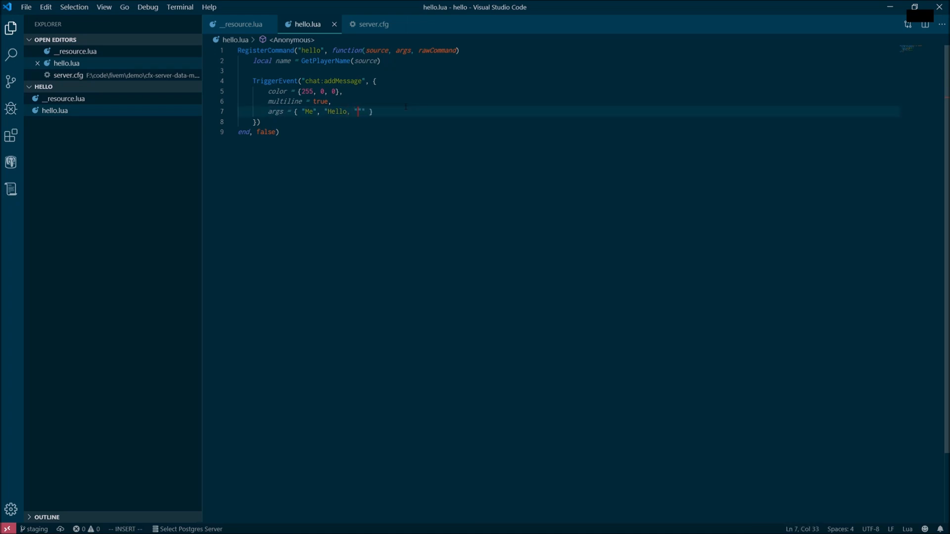
{"action": "type", "text": ".. name .. \""}
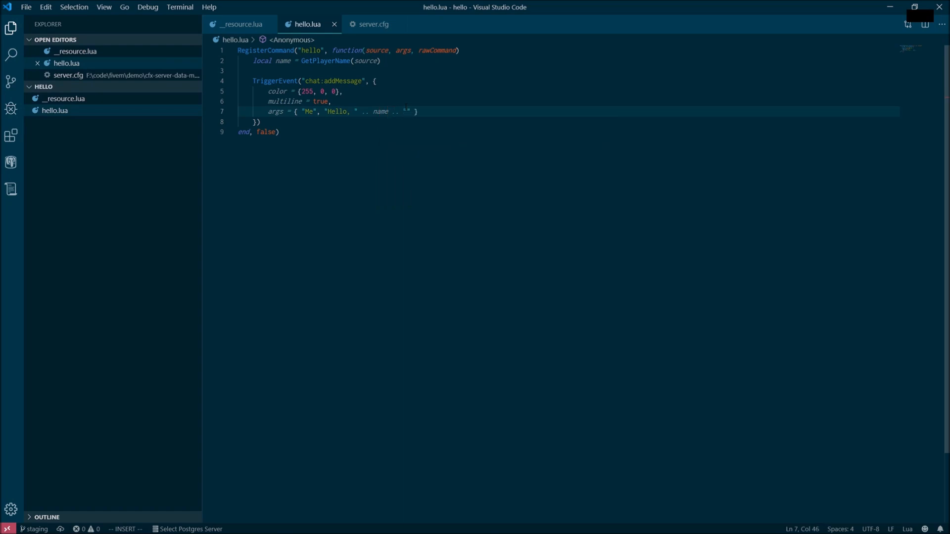
{"action": "type", "text": "!"}
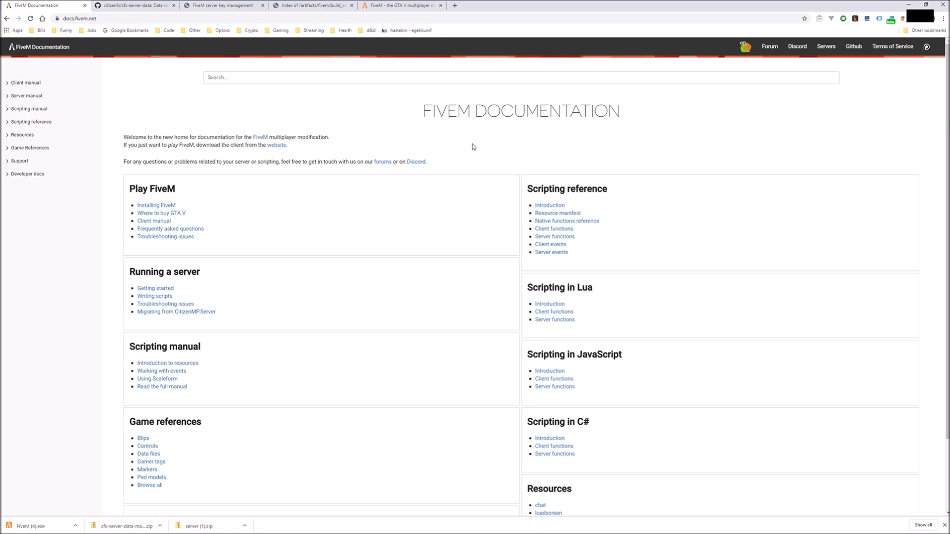
{"action": "mouse_move", "coordinate": [749, 108]}
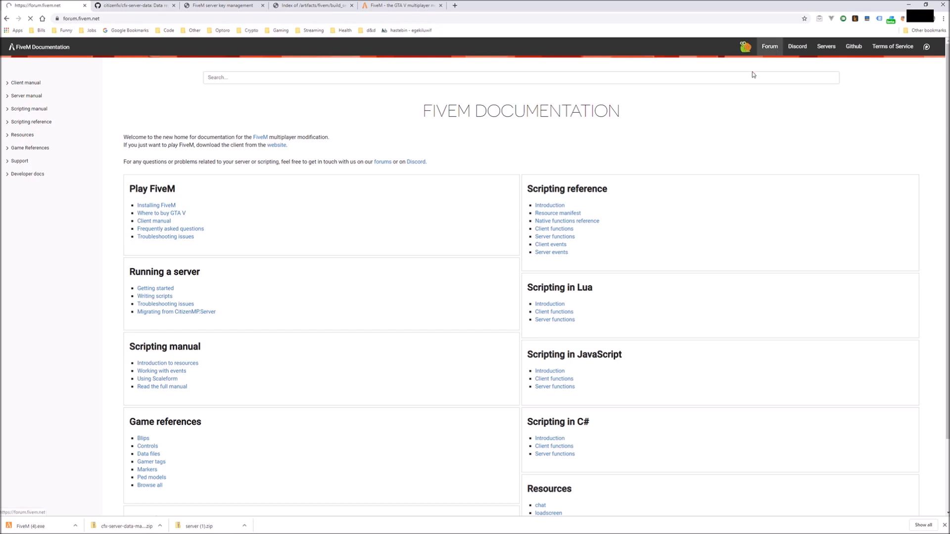
Step: Follow the Forum link in the docs navigation bar to the FiveM forum
{"action": "left_click", "coordinate": [769, 46]}
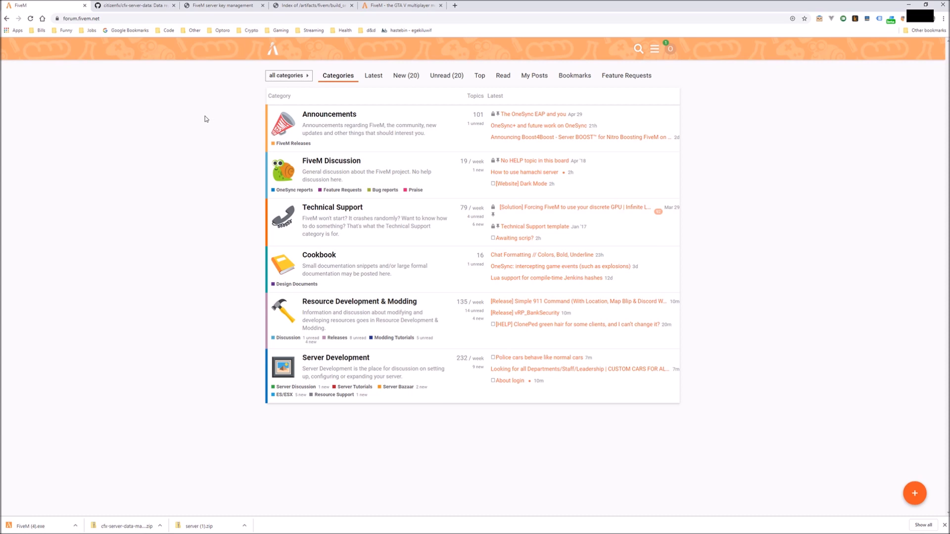
{"action": "mouse_move", "coordinate": [213, 116]}
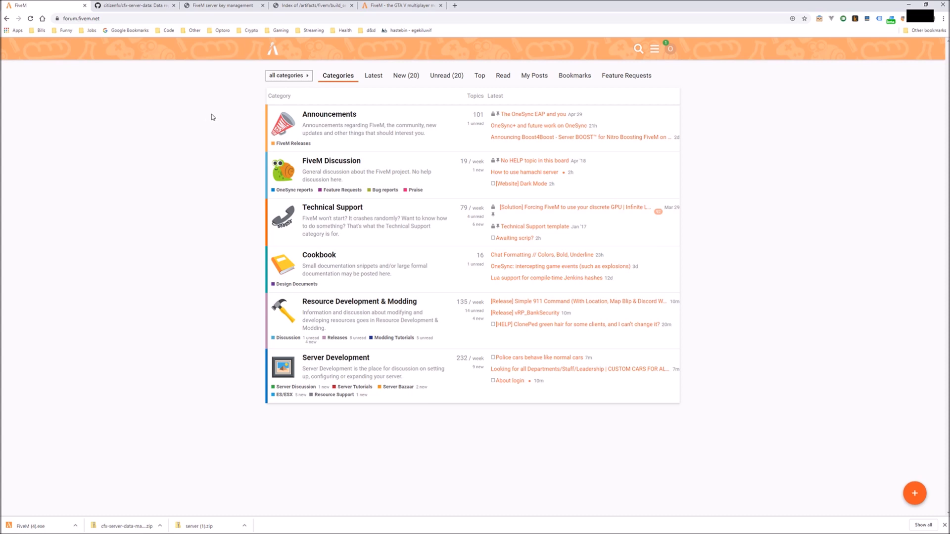
Step: Open the Resource Development & Modding category and its Releases subcategory
{"action": "left_click", "coordinate": [329, 114]}
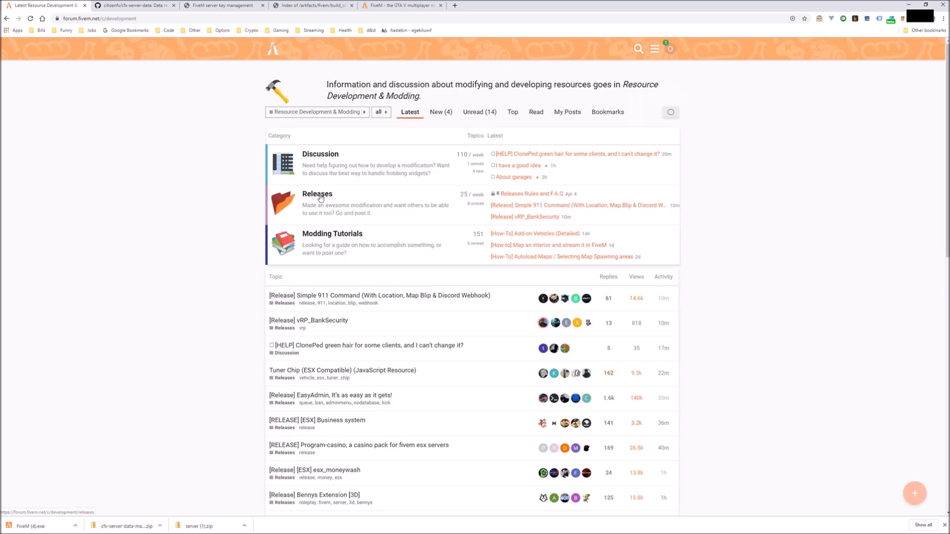
{"action": "left_click", "coordinate": [317, 194]}
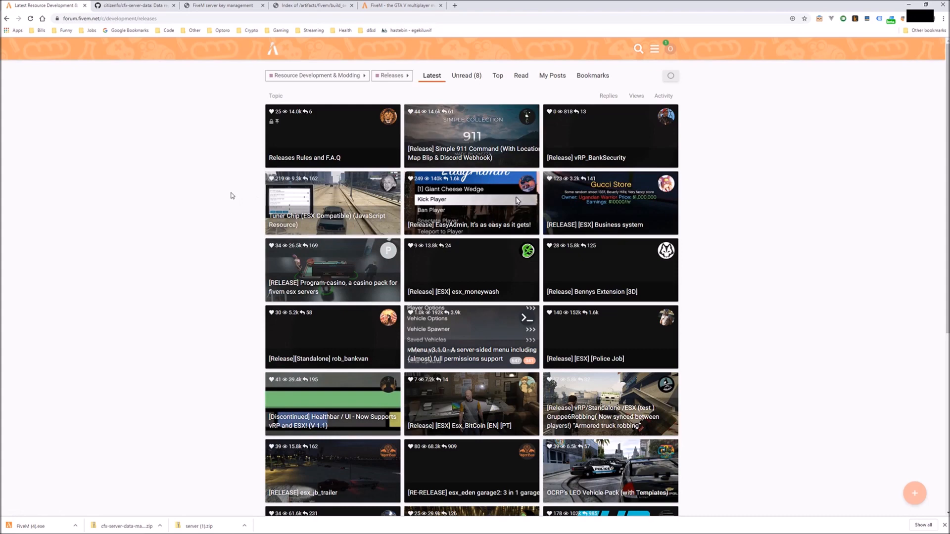
{"action": "mouse_move", "coordinate": [199, 159]}
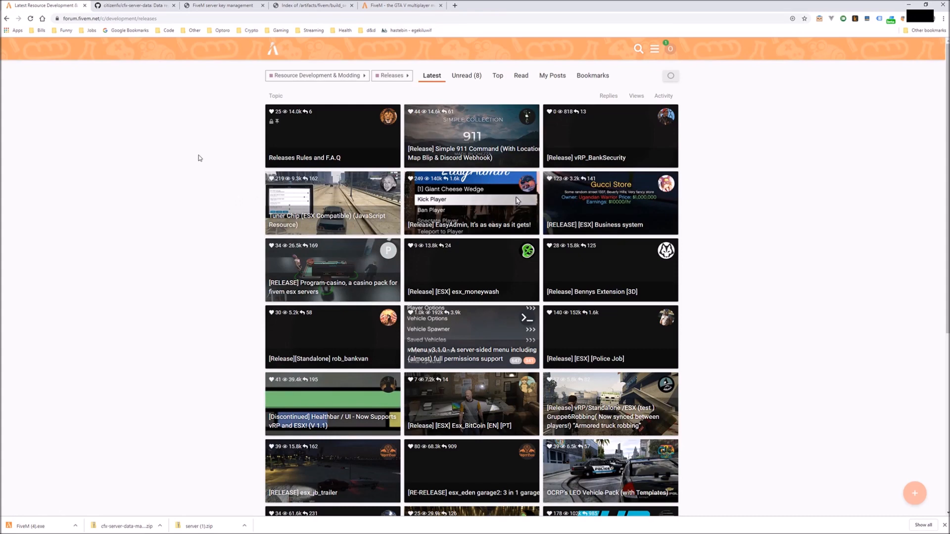
{"action": "mouse_move", "coordinate": [197, 158]}
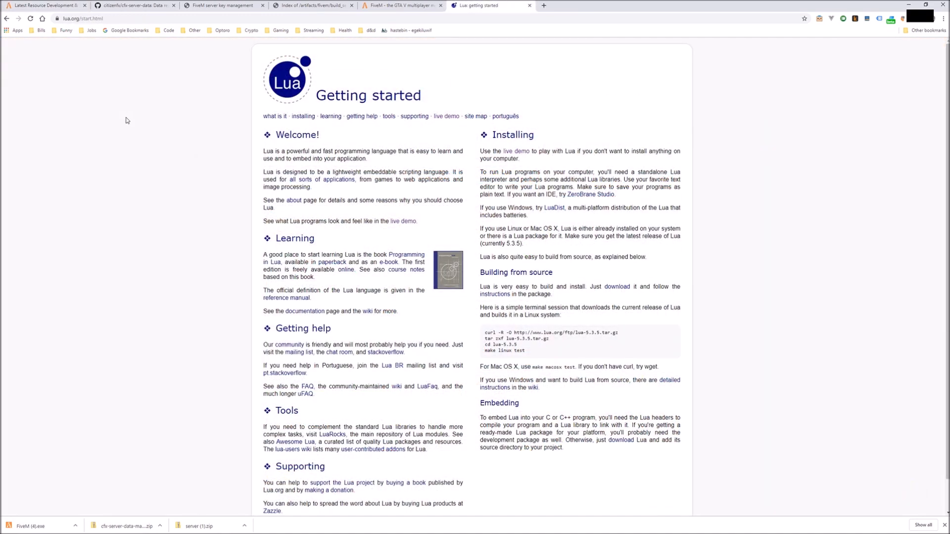
{"action": "mouse_move", "coordinate": [122, 125]}
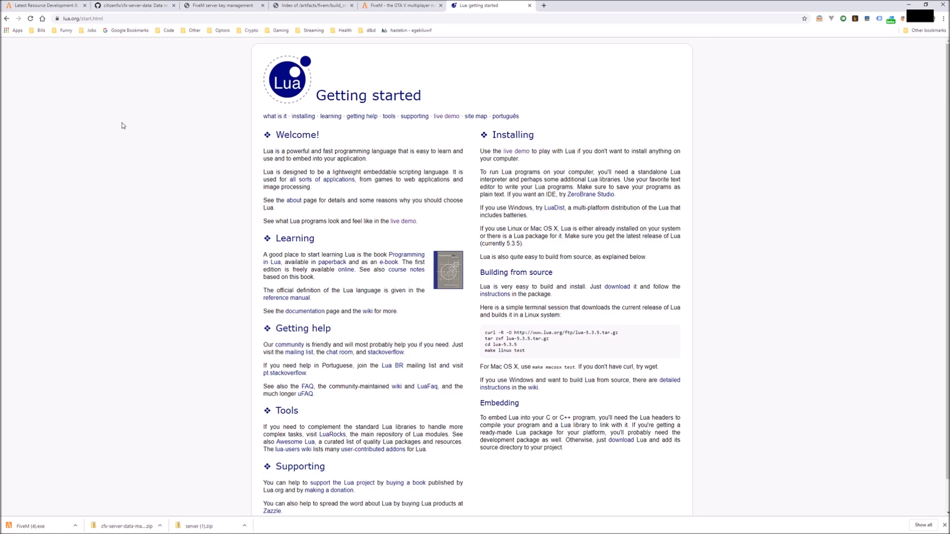
Step: Start a new Chrome tab for the runtime.fivem.net natives reference
{"action": "left_click", "coordinate": [543, 5]}
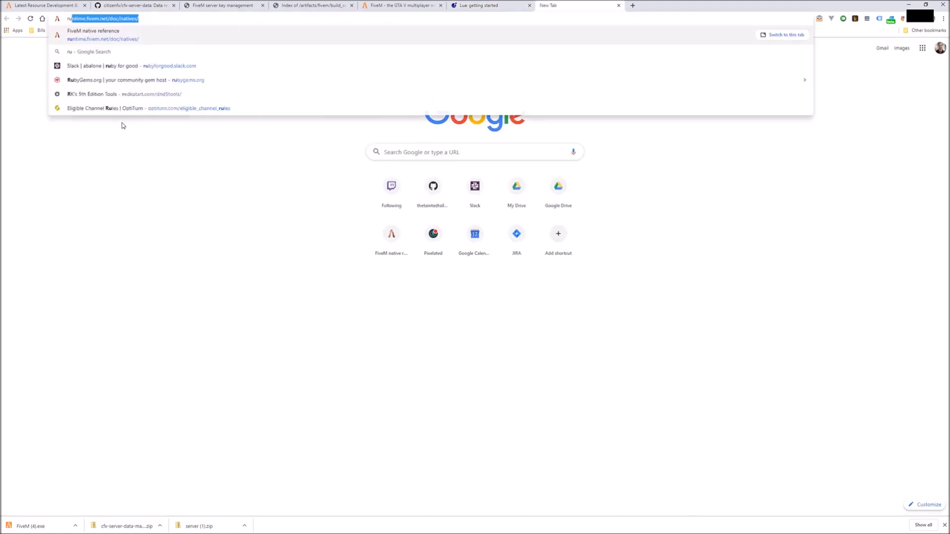